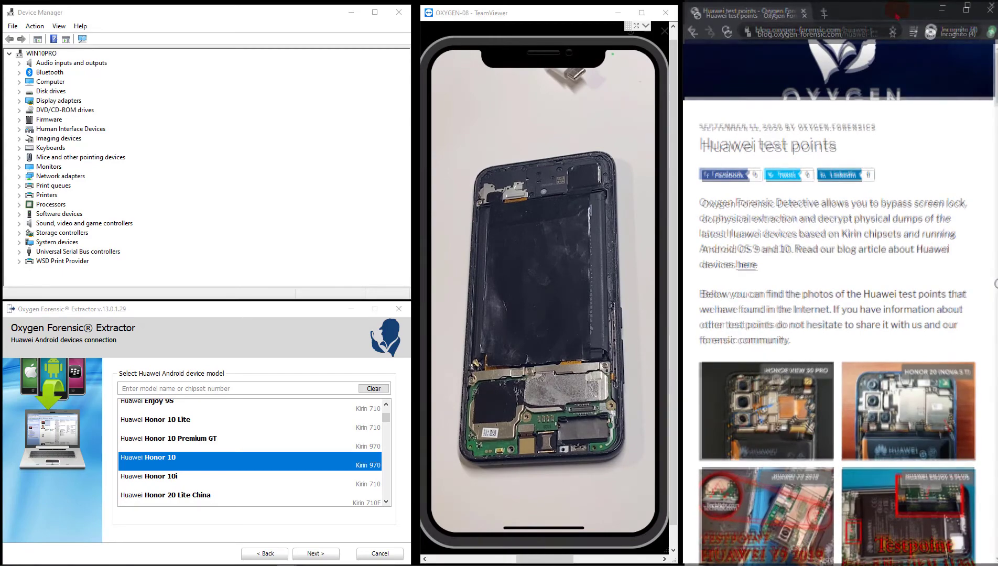
Step: Confirm Huawei Honor 10 as the model and acknowledge the device-connection instructions
scroll(down, 3)
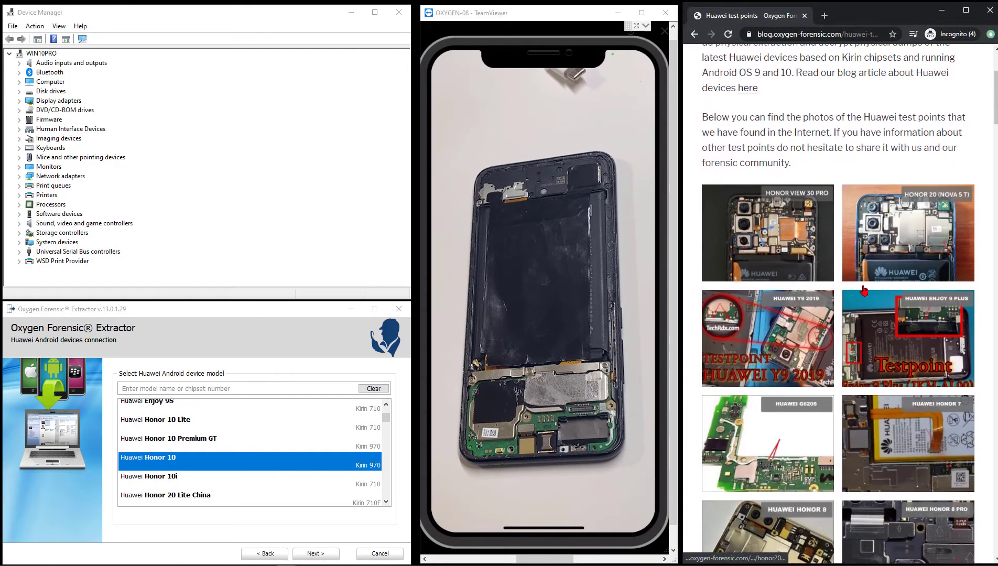
scroll(down, 3)
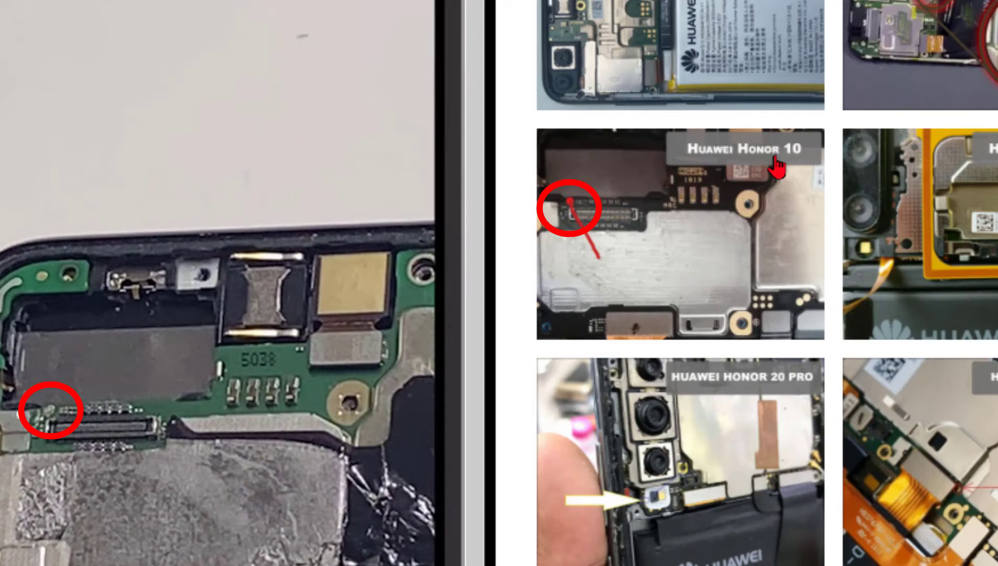
mouse_move(732, 210)
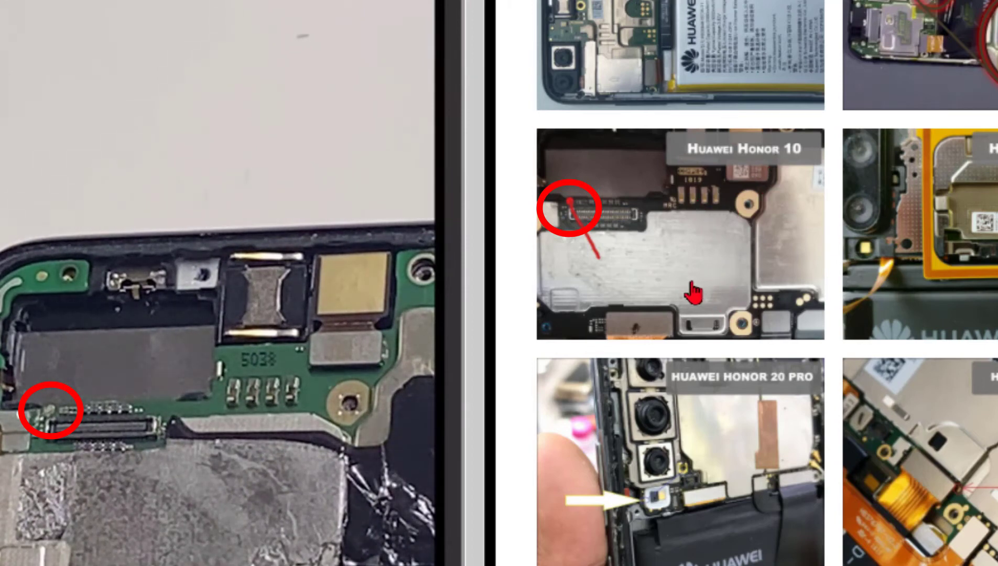
mouse_move(621, 232)
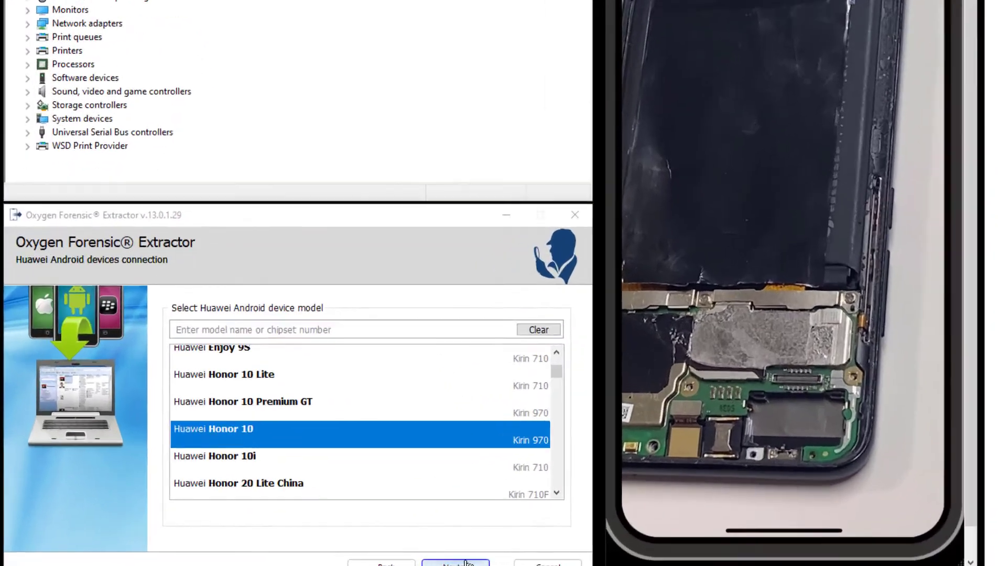
click(456, 565)
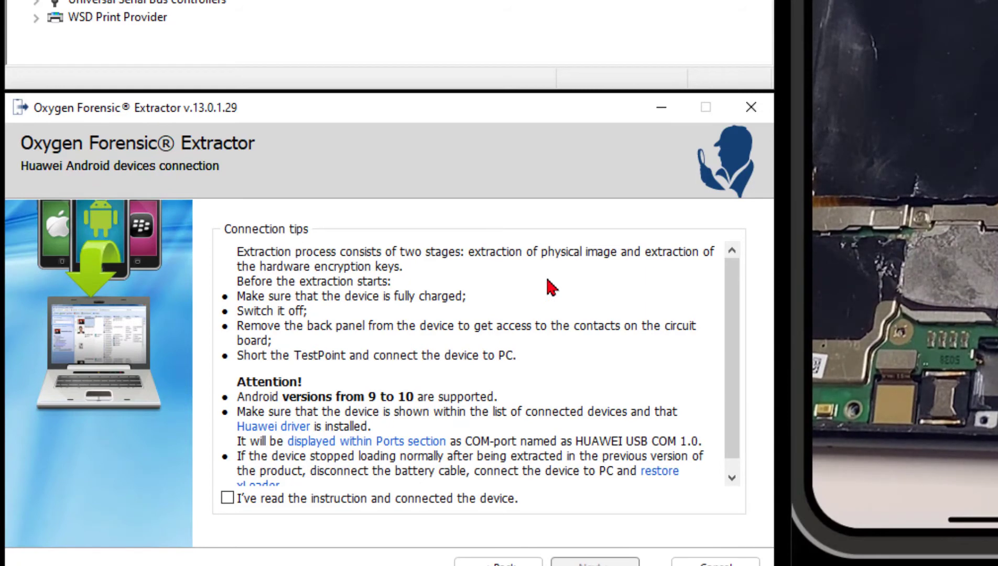
mouse_move(481, 326)
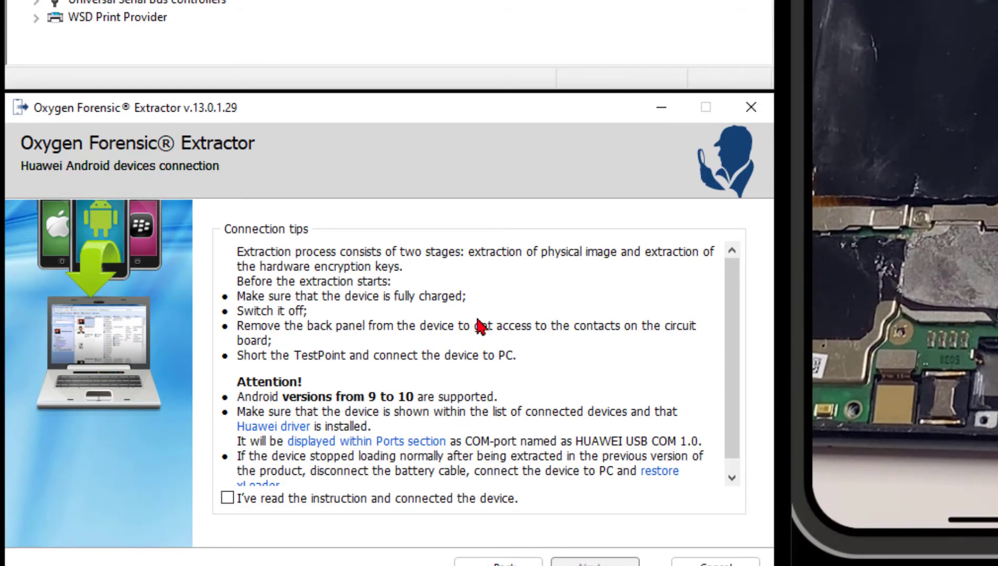
mouse_move(541, 362)
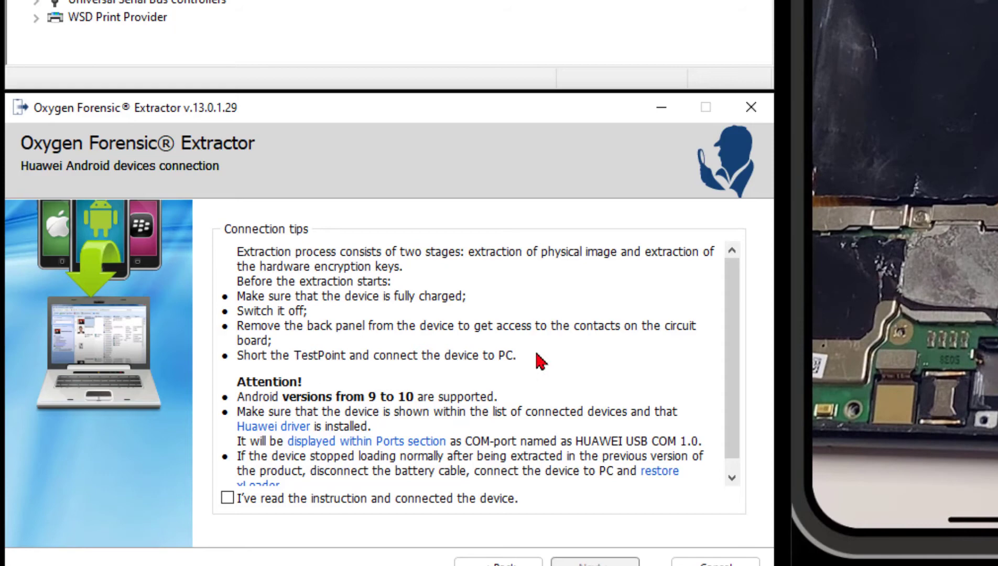
mouse_move(535, 387)
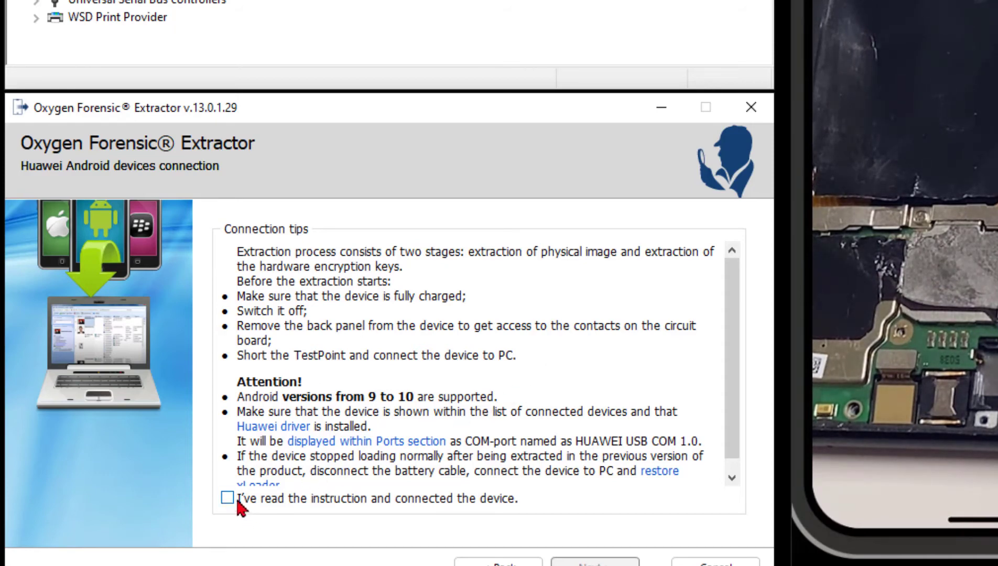
click(228, 498)
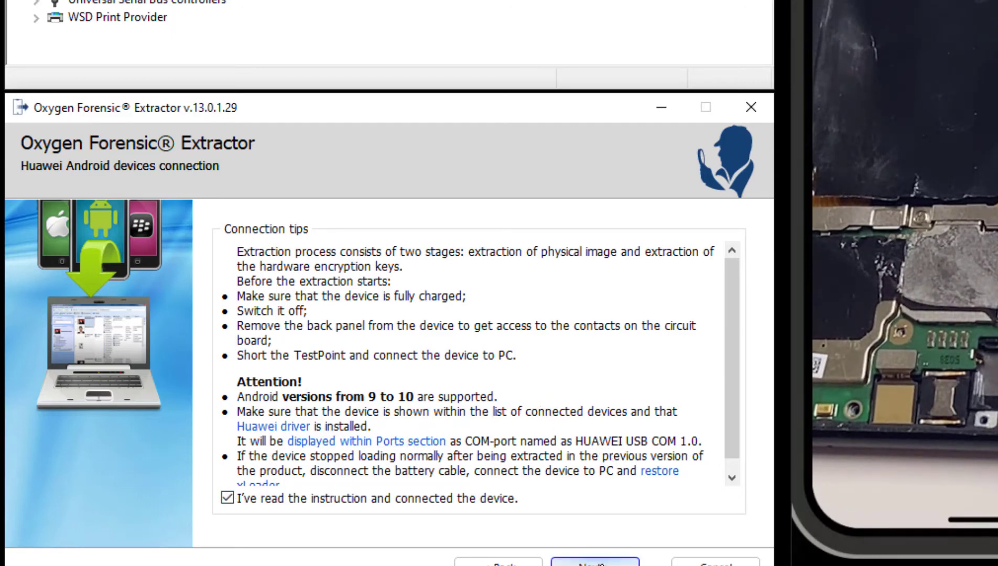
click(594, 565)
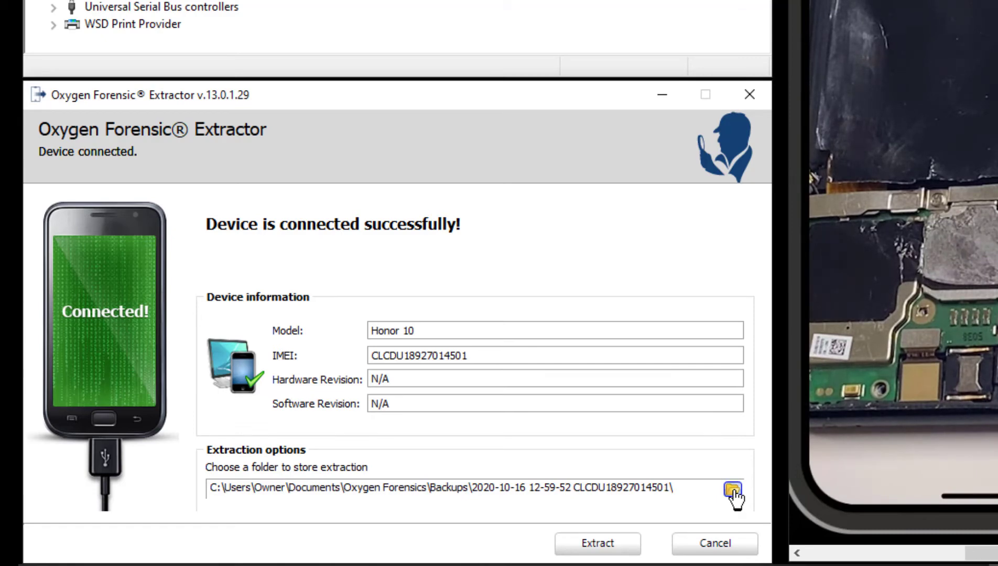
Step: Set the extraction destination to New Drive (E:) and start extracting
click(732, 490)
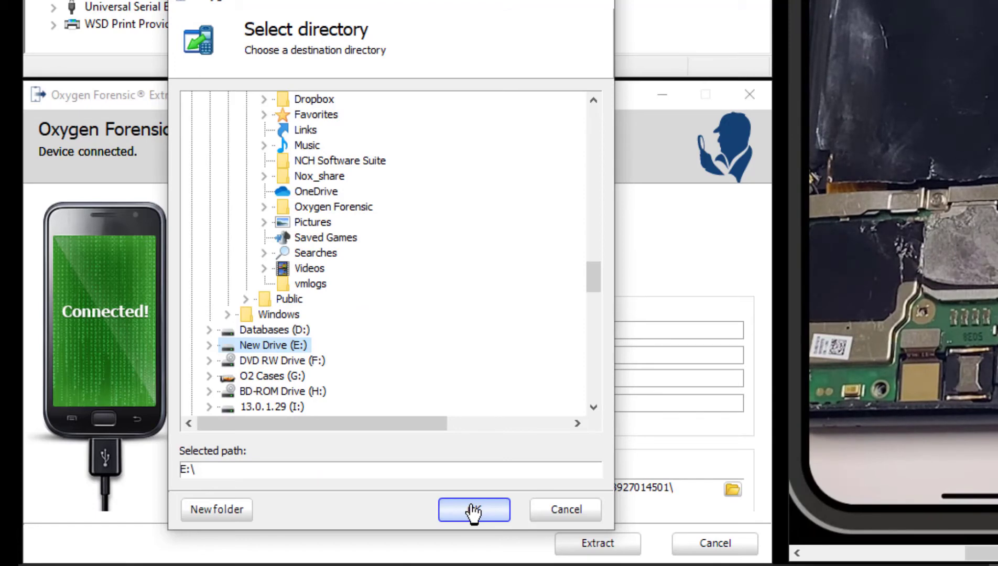
click(474, 509)
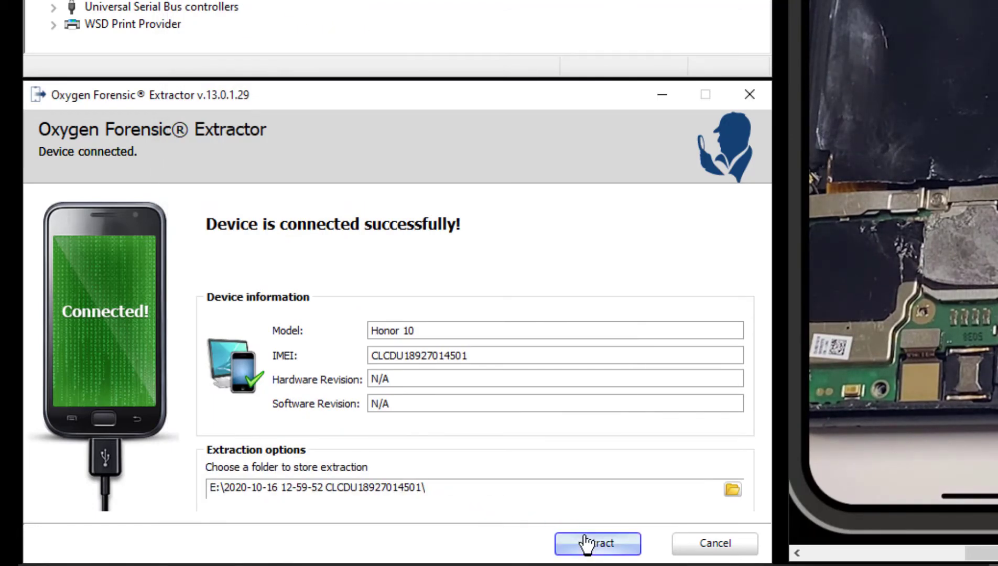
click(597, 544)
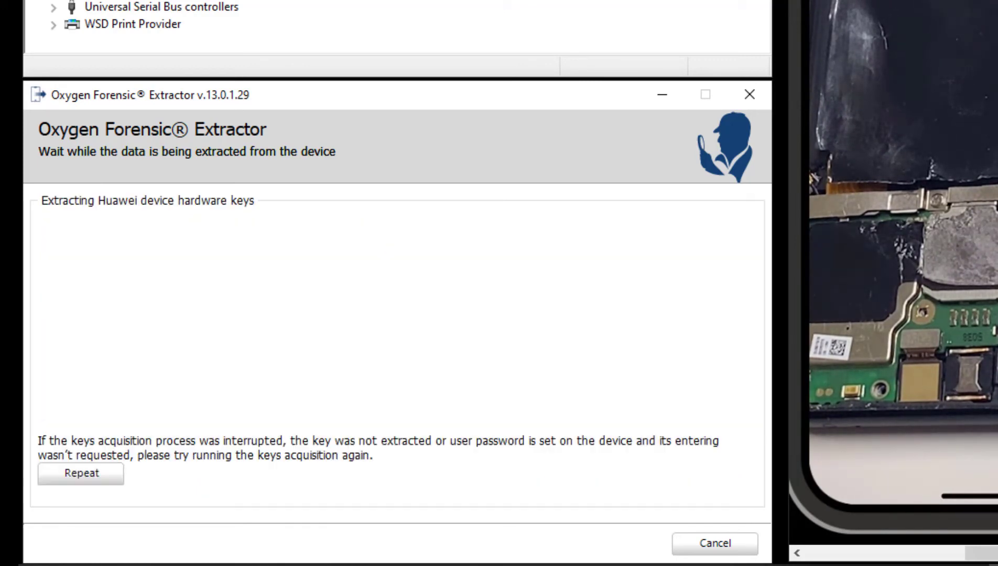
Step: Wait for the physical image and Huawei hardware keys to finish extracting
click(81, 473)
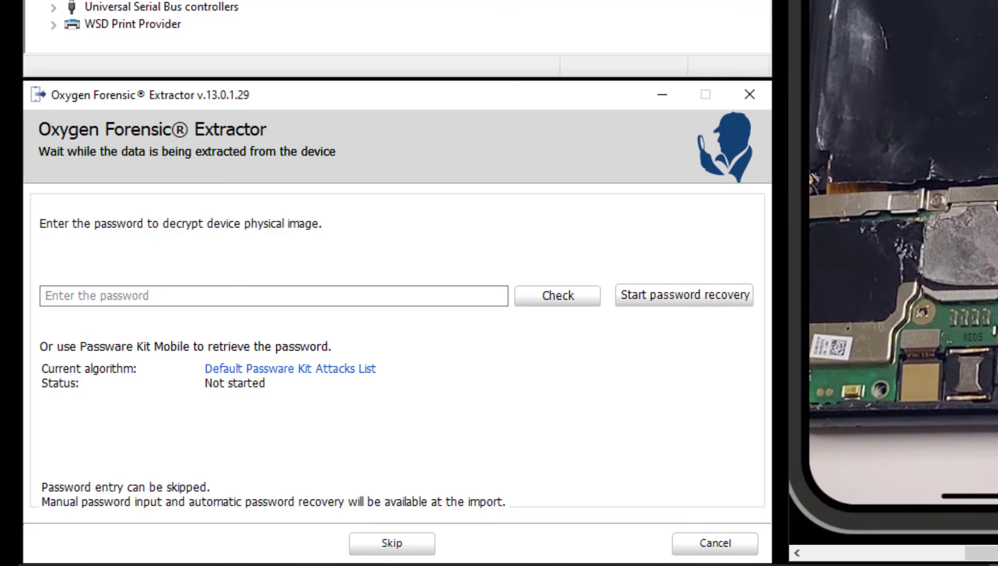
mouse_move(666, 332)
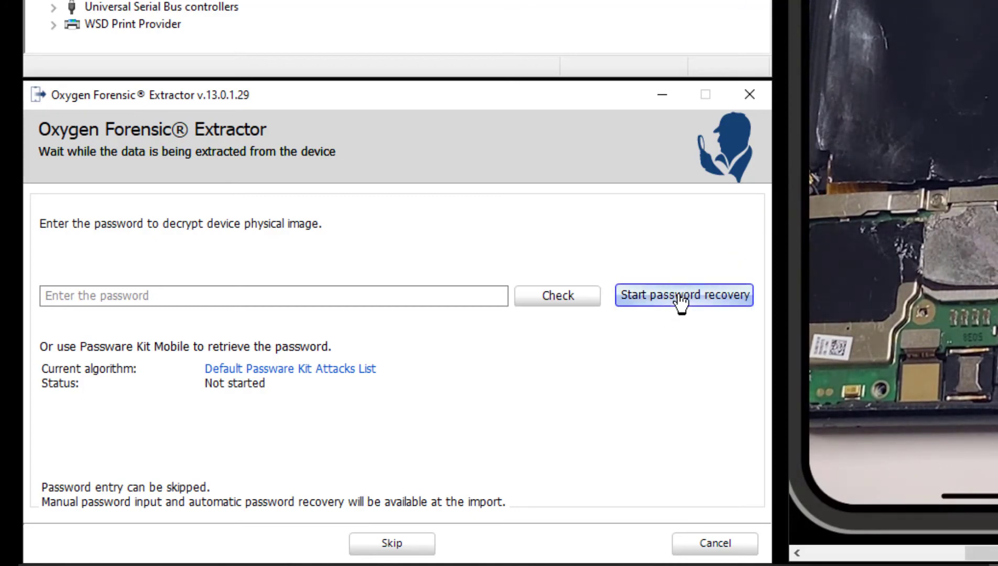
mouse_move(336, 376)
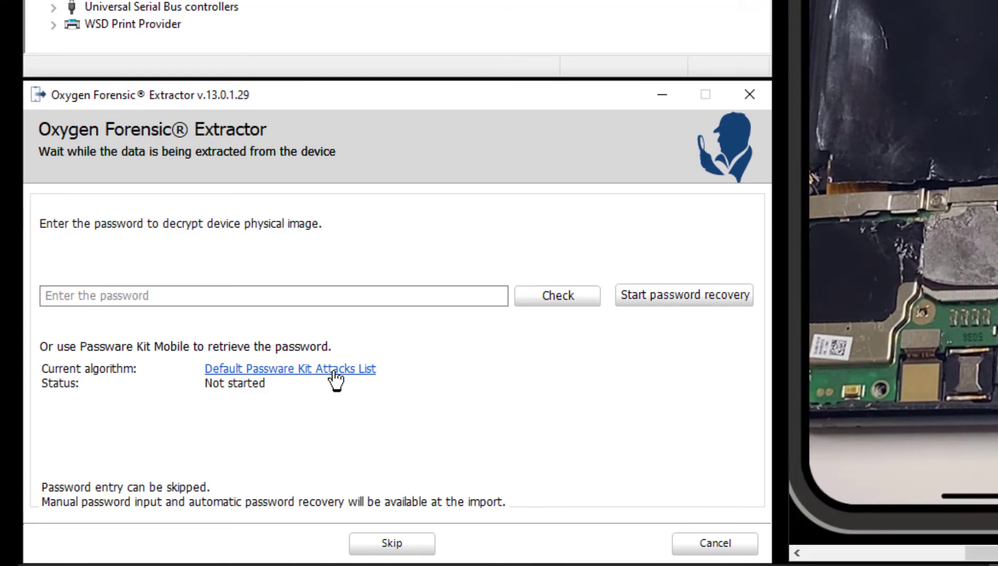
Step: Start password recovery using the 'Popular pins and patterns 4-9 digits' attack
click(299, 369)
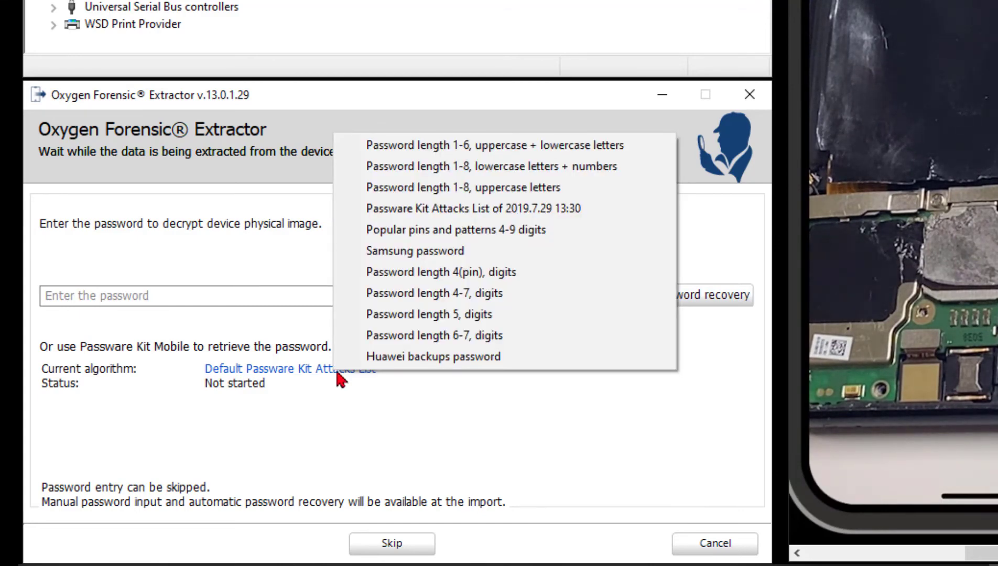
mouse_move(531, 231)
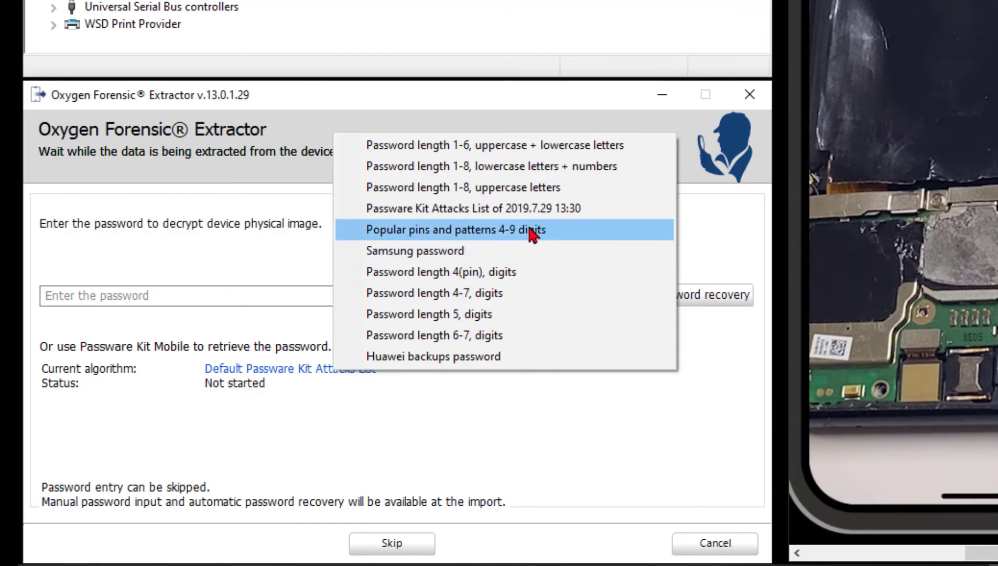
click(456, 229)
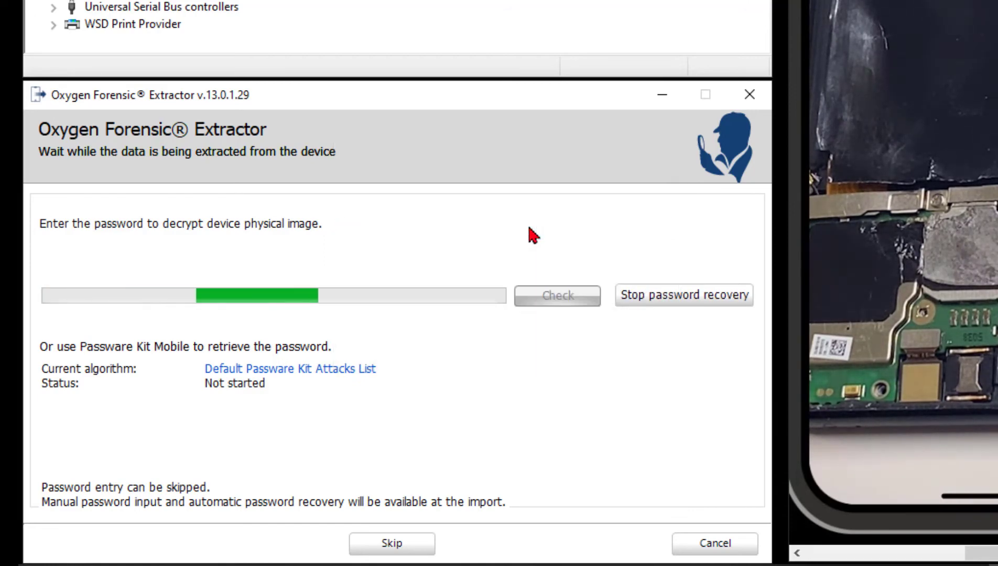